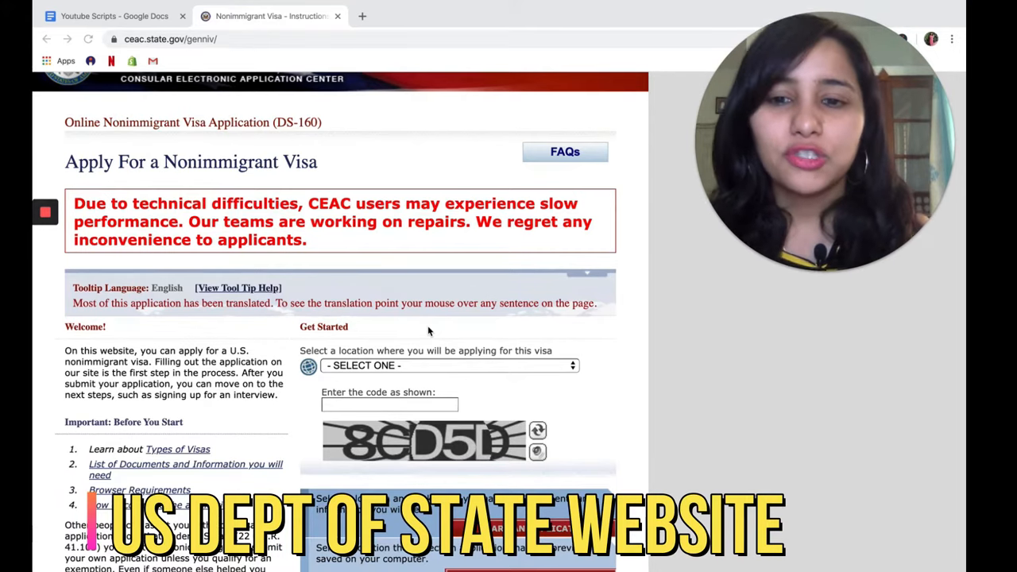
- Choose INDIA, CHENNAI as the application location and enter captcha code XTWS
{"action": "scroll", "scroll_direction": "down", "scroll_amount": 3}
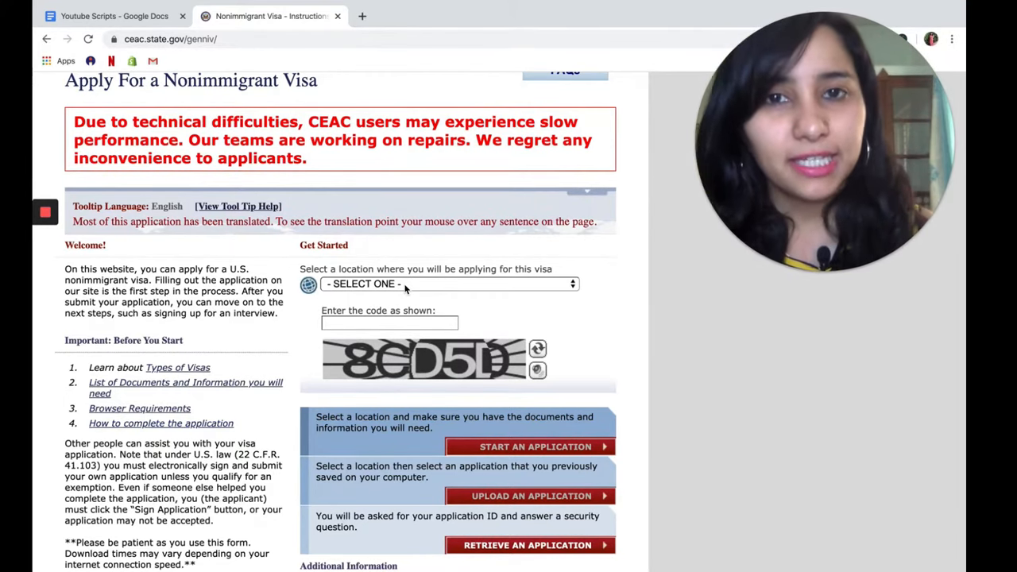
{"action": "left_click", "coordinate": [445, 283]}
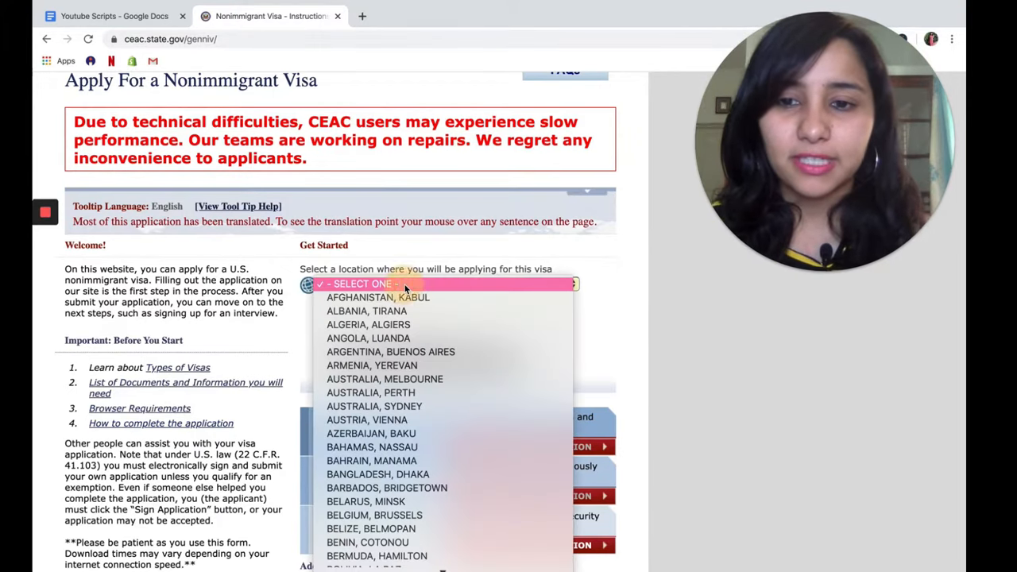
{"action": "scroll", "scroll_direction": "down", "scroll_amount": 3}
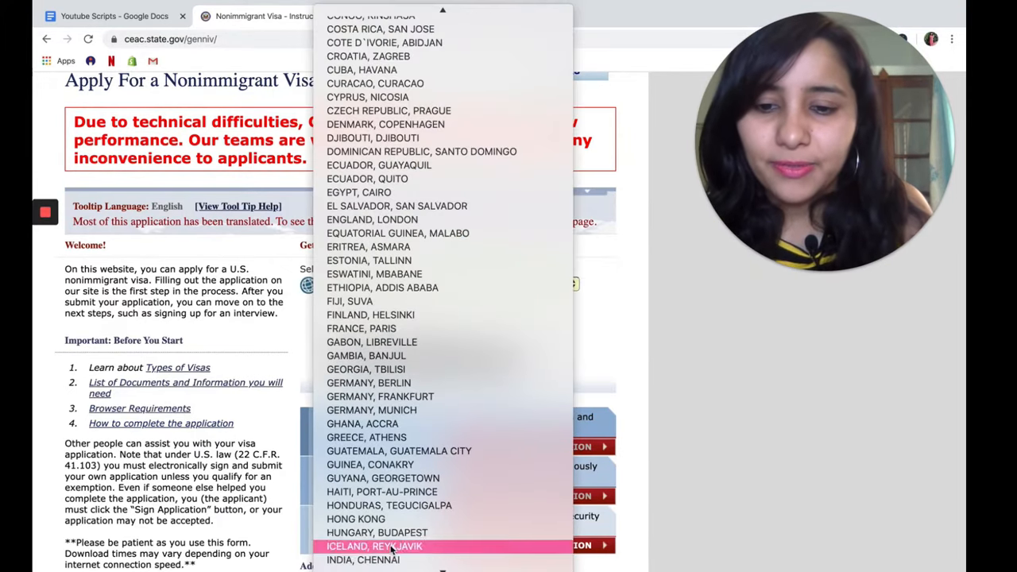
{"action": "left_click", "coordinate": [362, 559]}
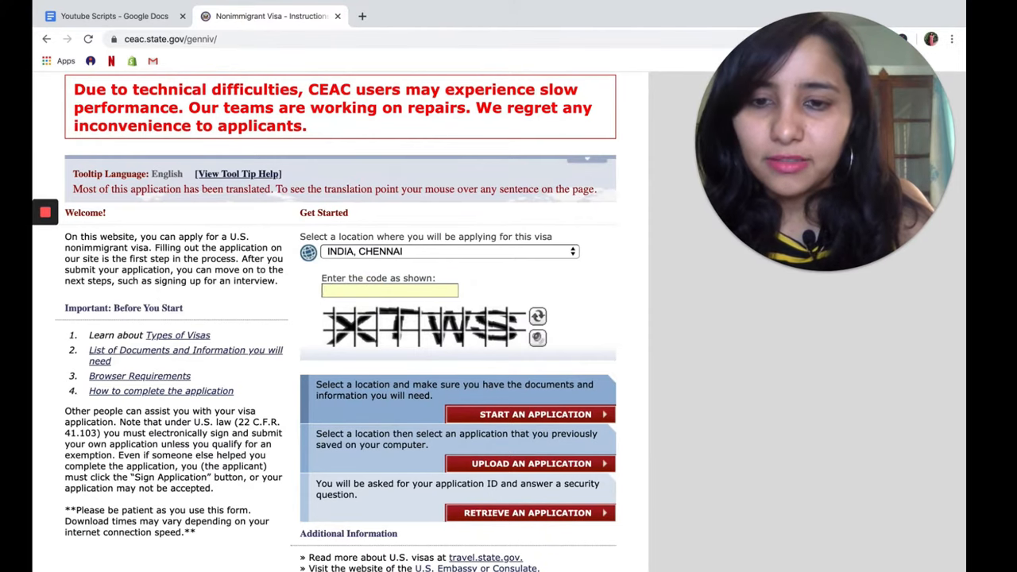
{"action": "type", "text": "XTWS"}
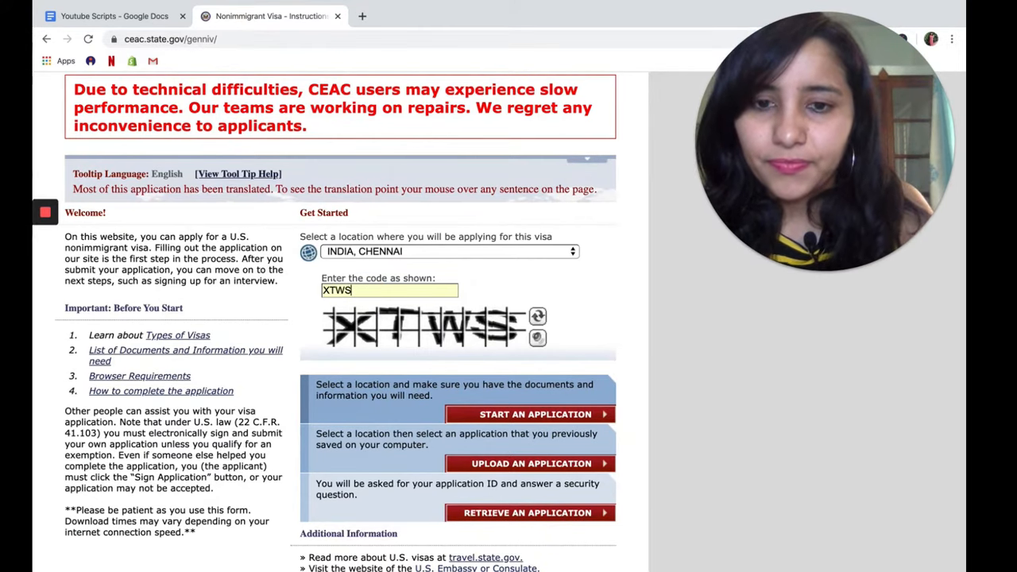
{"action": "scroll", "scroll_direction": "down", "scroll_amount": 3}
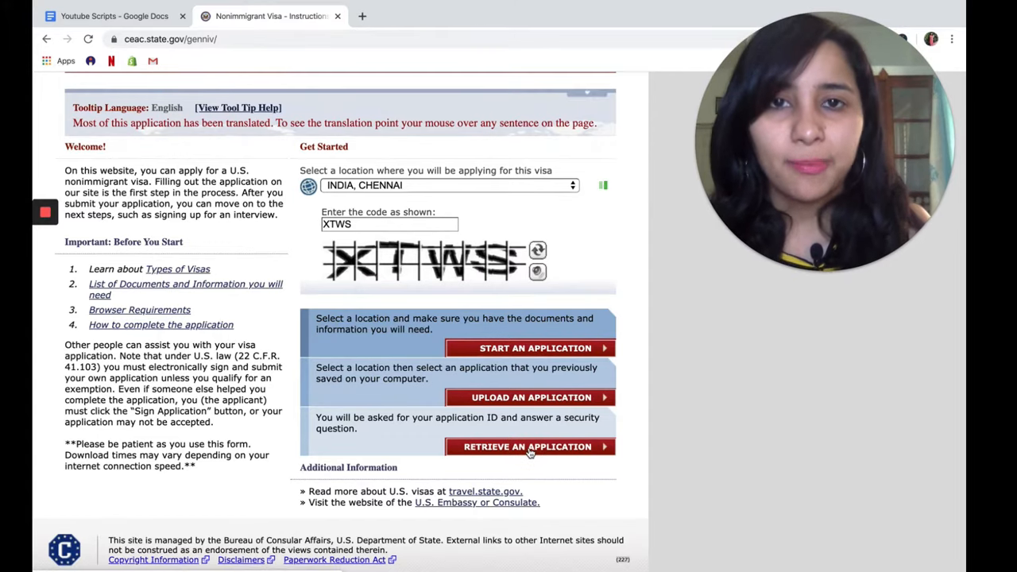
{"action": "left_click", "coordinate": [530, 447]}
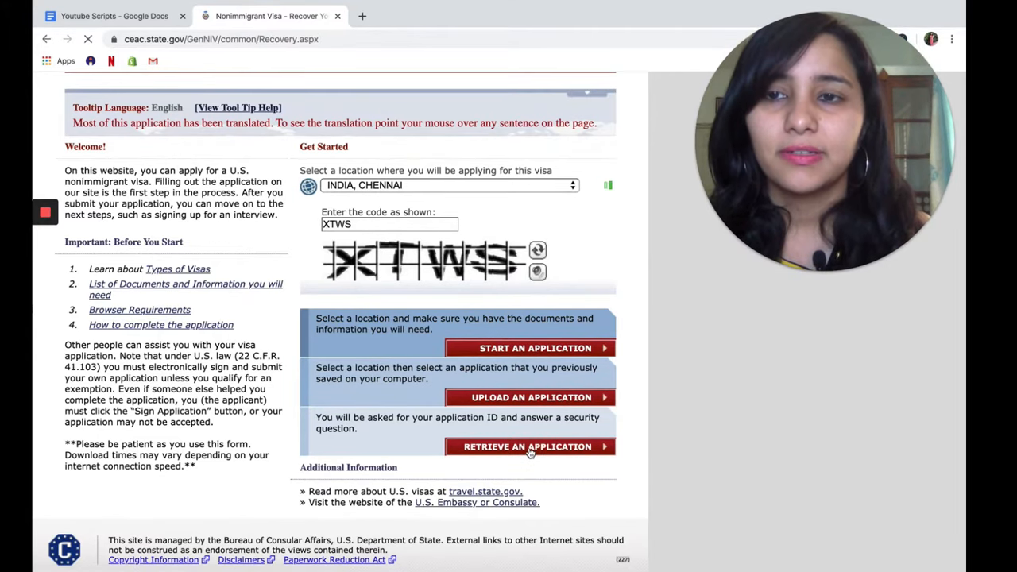
{"action": "left_click", "coordinate": [528, 446]}
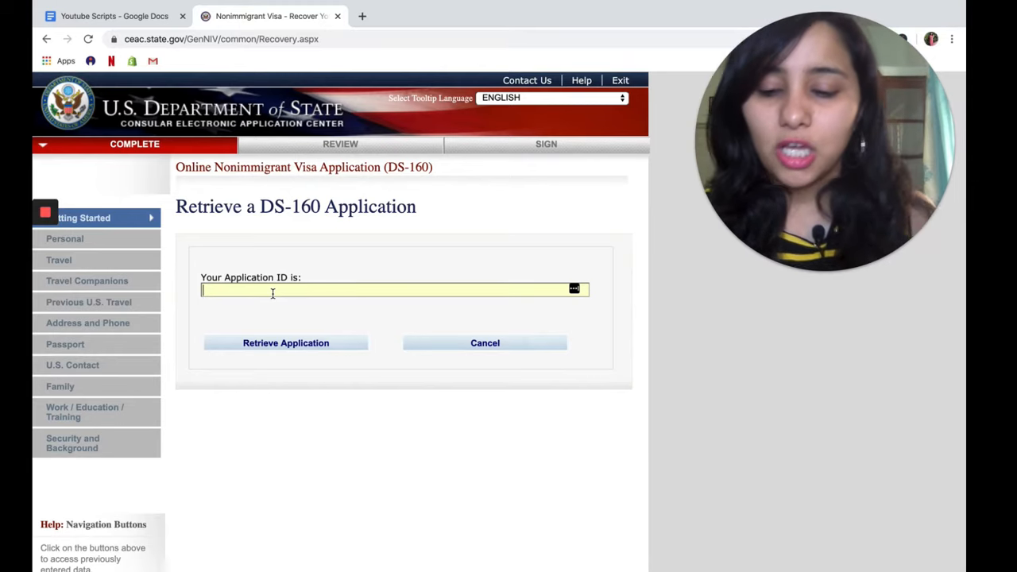
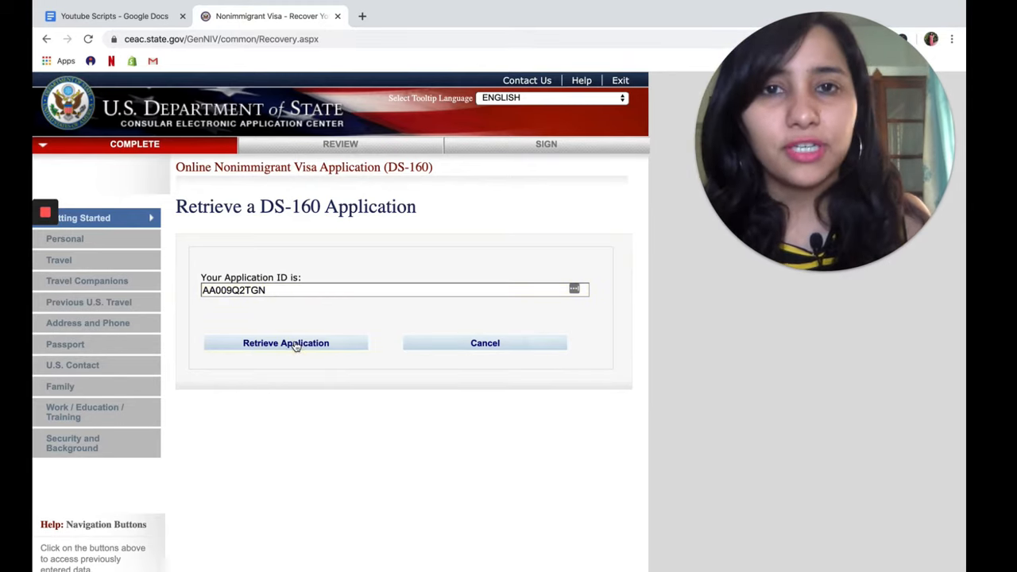
{"action": "left_click", "coordinate": [285, 343]}
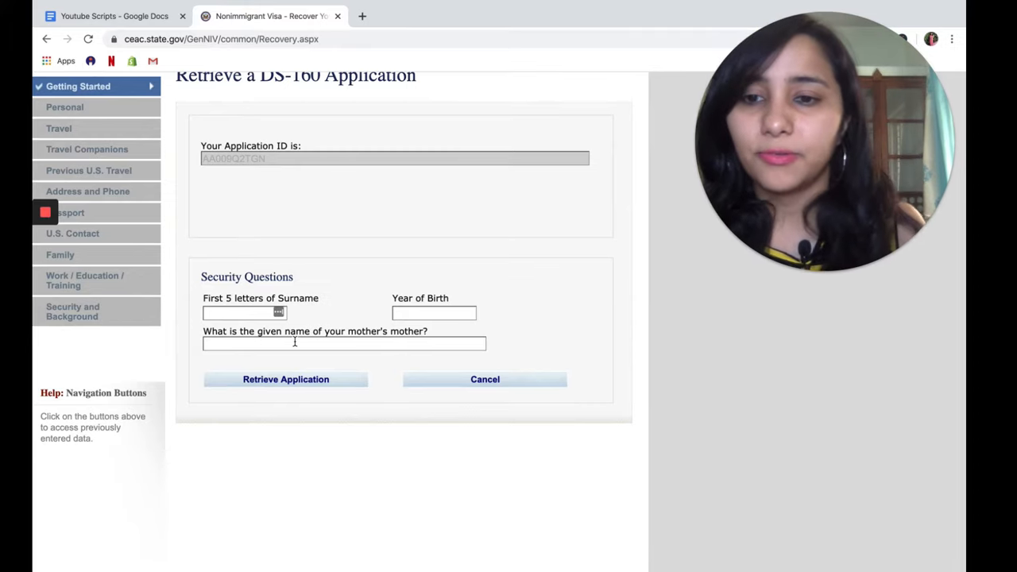
{"action": "type", "text": "P"}
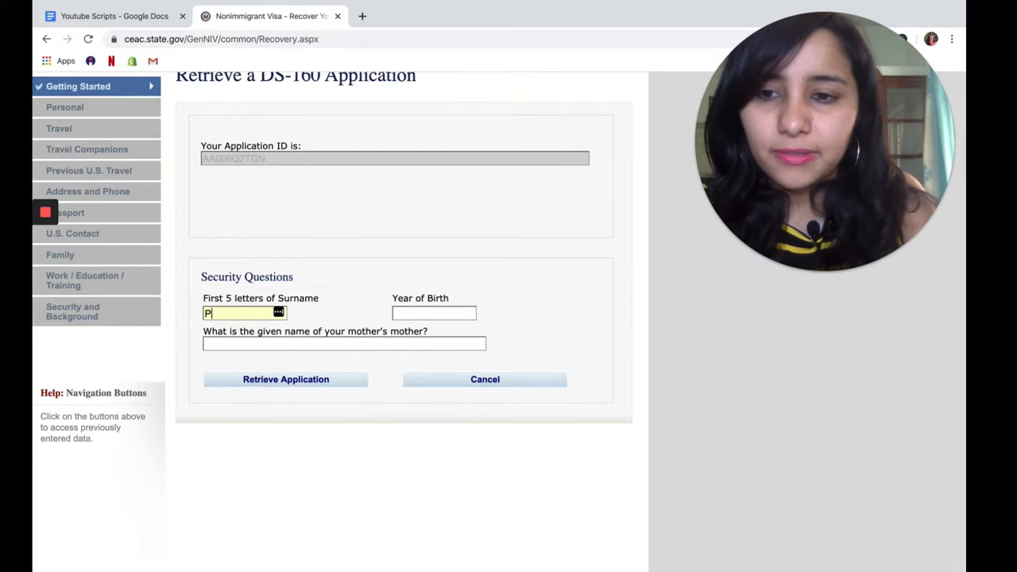
{"action": "left_click", "coordinate": [434, 312]}
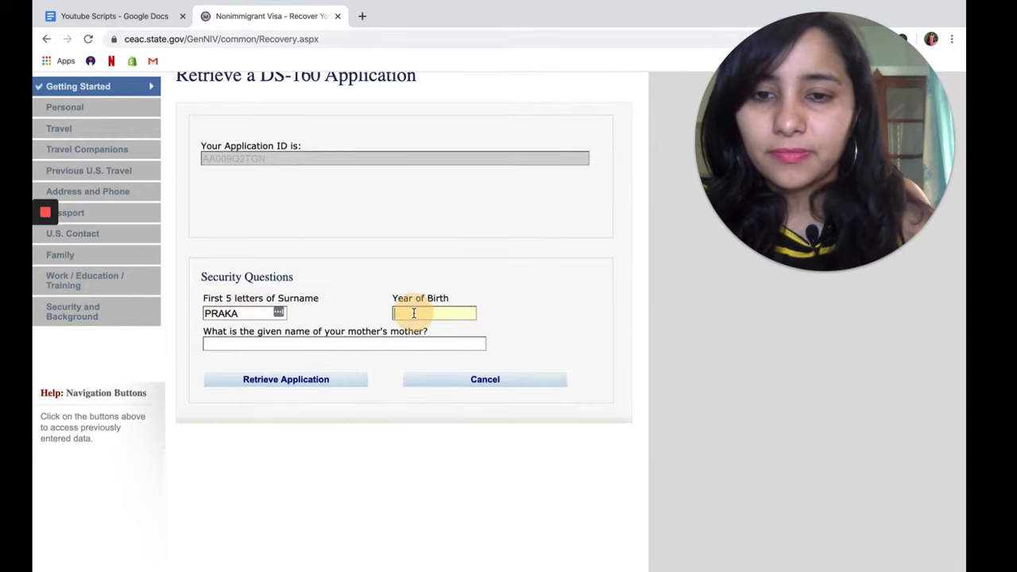
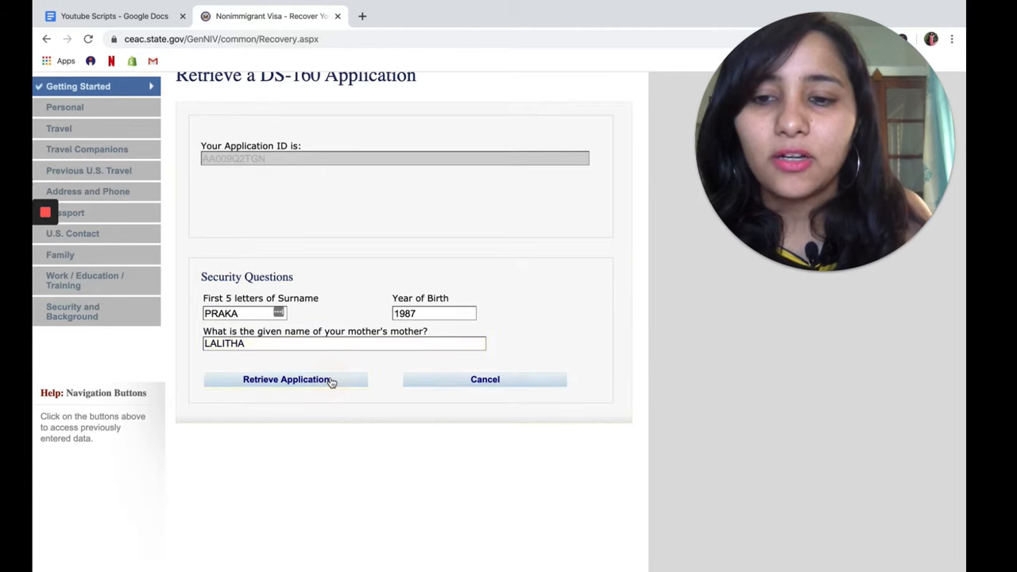
{"action": "left_click", "coordinate": [286, 379]}
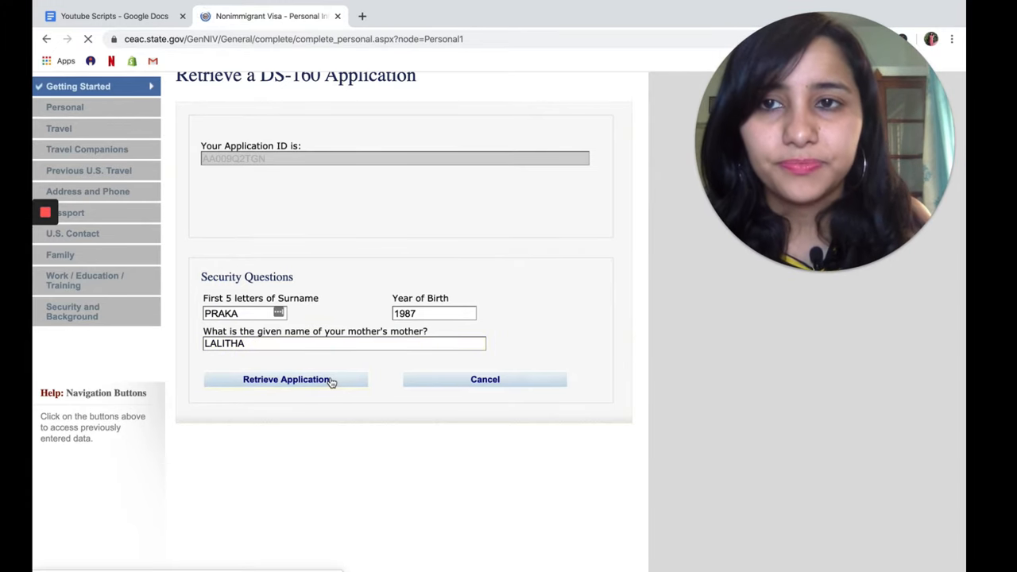
- Scroll Personal Information 1 to Date and Place of Birth and erase the birth year's last digit
{"action": "left_click", "coordinate": [286, 379]}
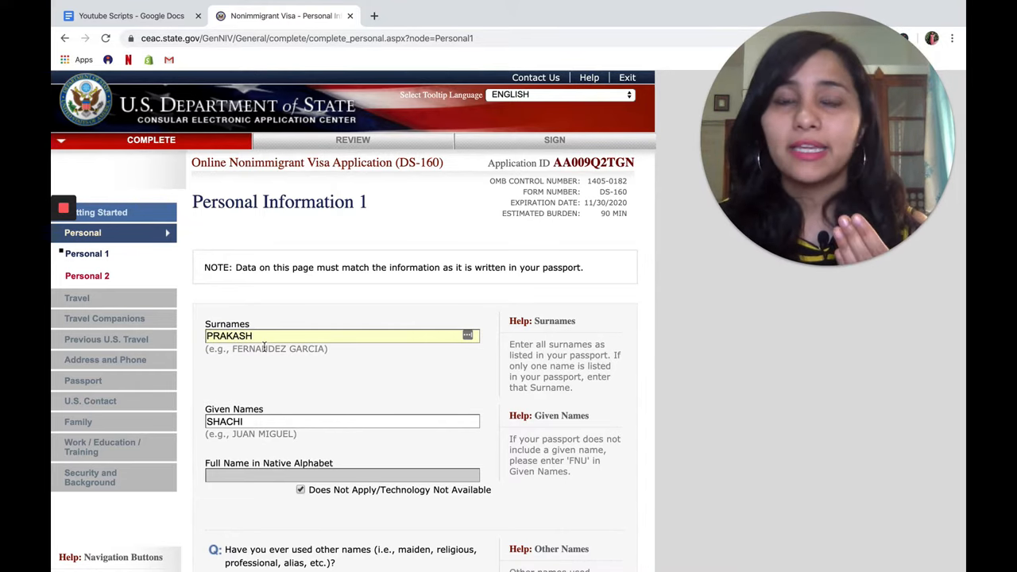
{"action": "scroll", "scroll_direction": "down", "scroll_amount": 3}
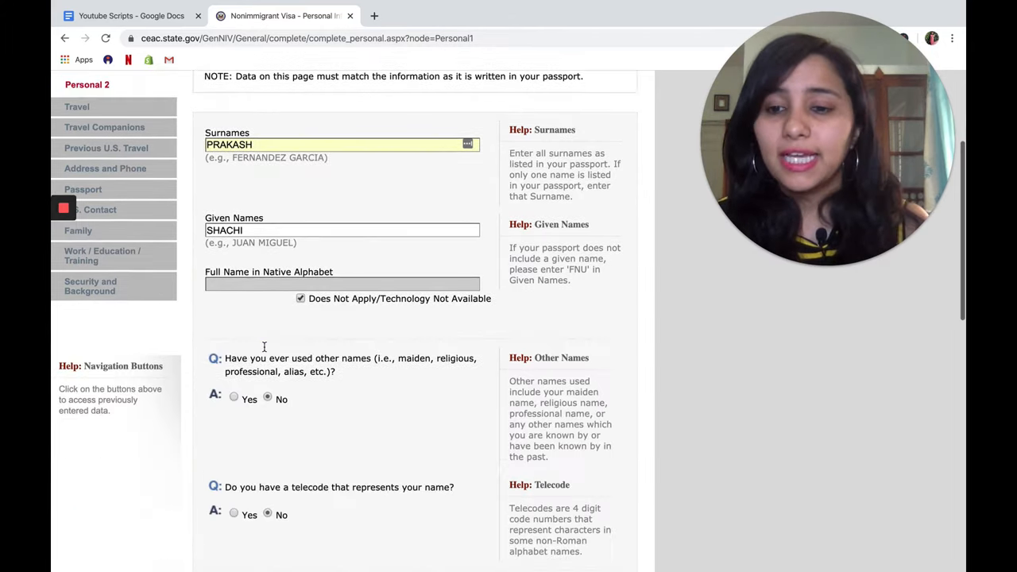
{"action": "scroll", "scroll_direction": "down", "scroll_amount": 3}
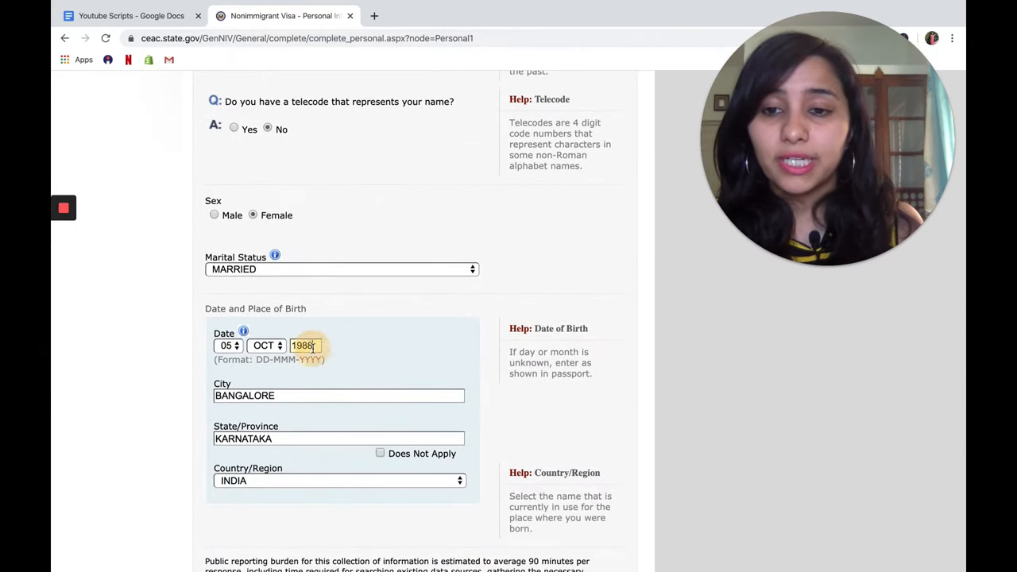
{"action": "key", "text": "backspace"}
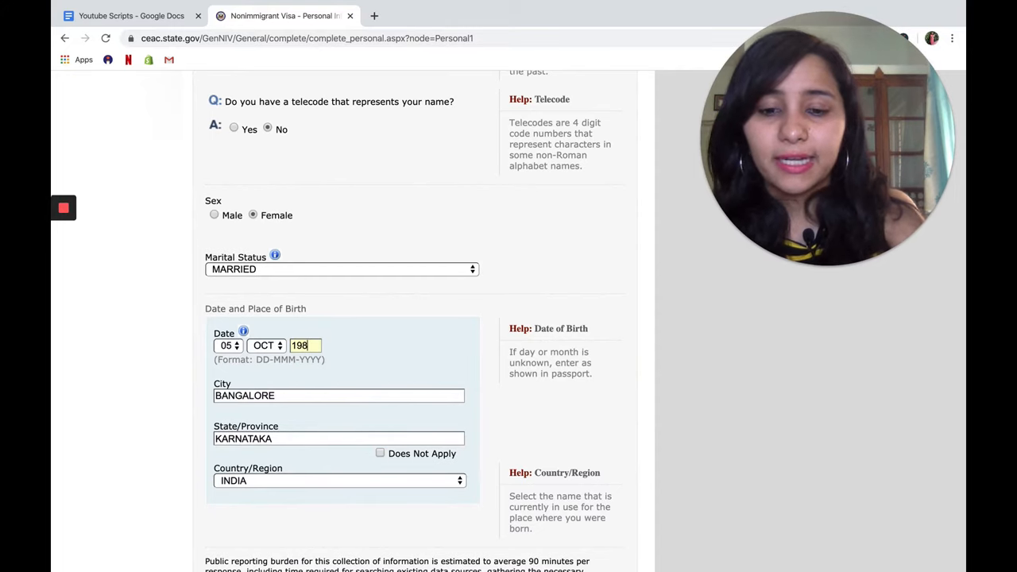